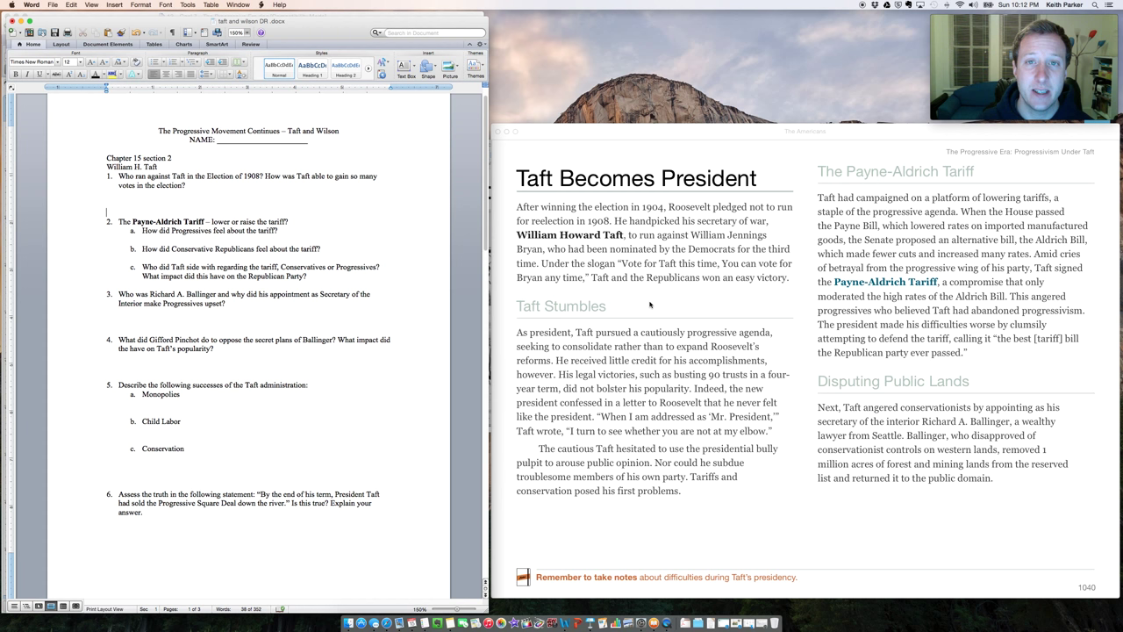
mouse_move(344, 235)
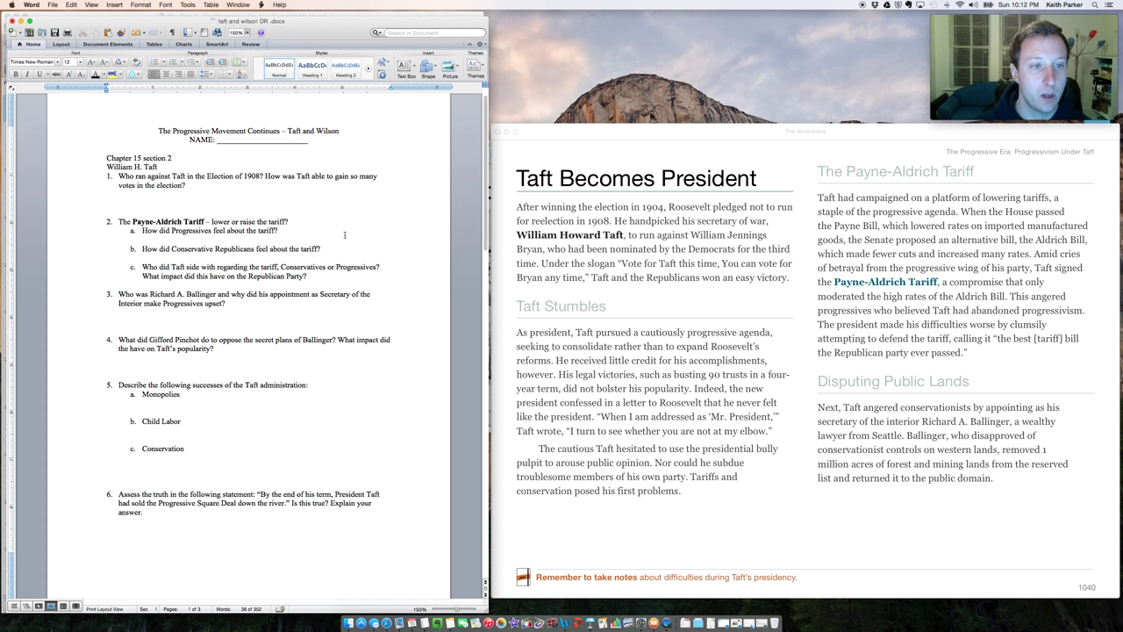
Answer 2a–2c: Progressives disliked the tariff because it protects monopolies; Taft chose the conservatives
click(107, 210)
text(- dislike the tariff becuase)
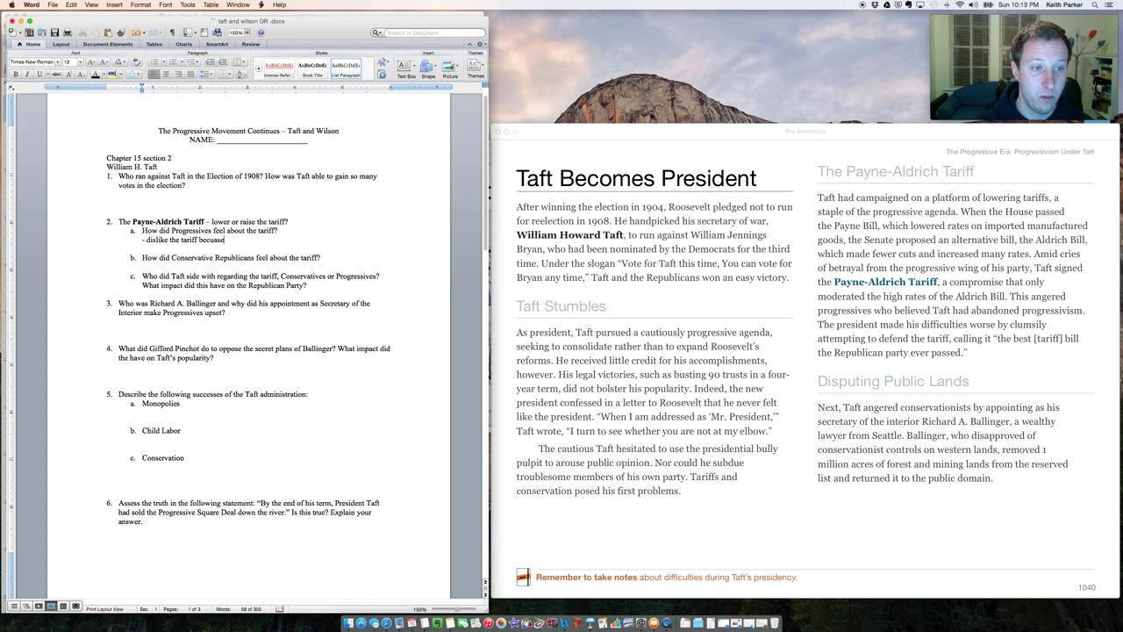
text(it protects monopolies.)
text(- like the P-A because it protects the big money.)
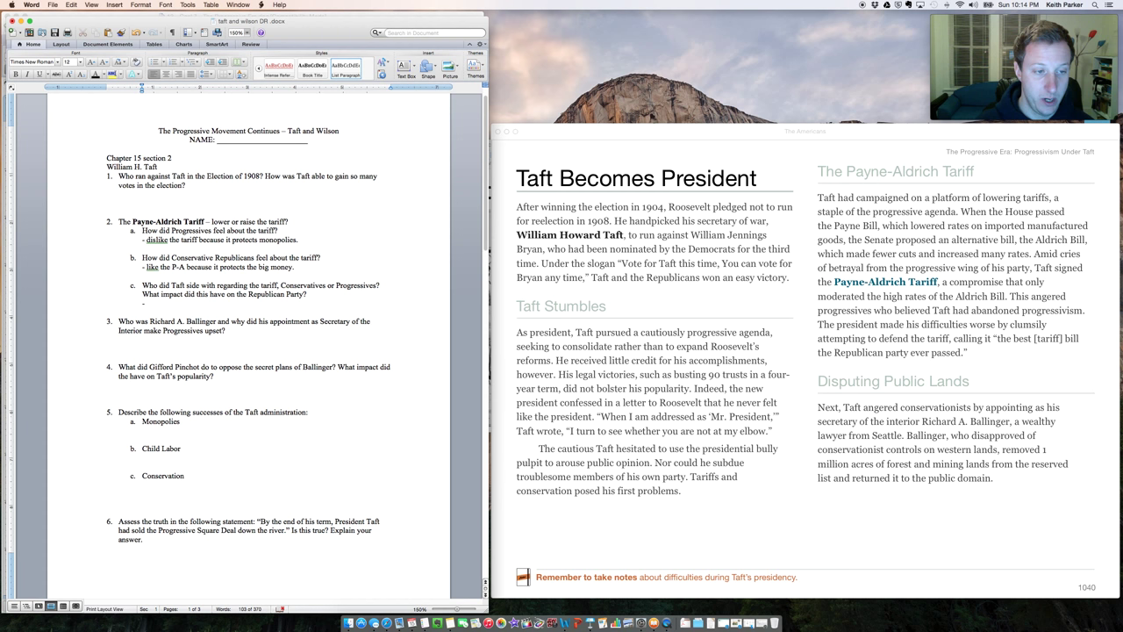
text(Choose the side of the conservatives. Supports. P-A tariff.)
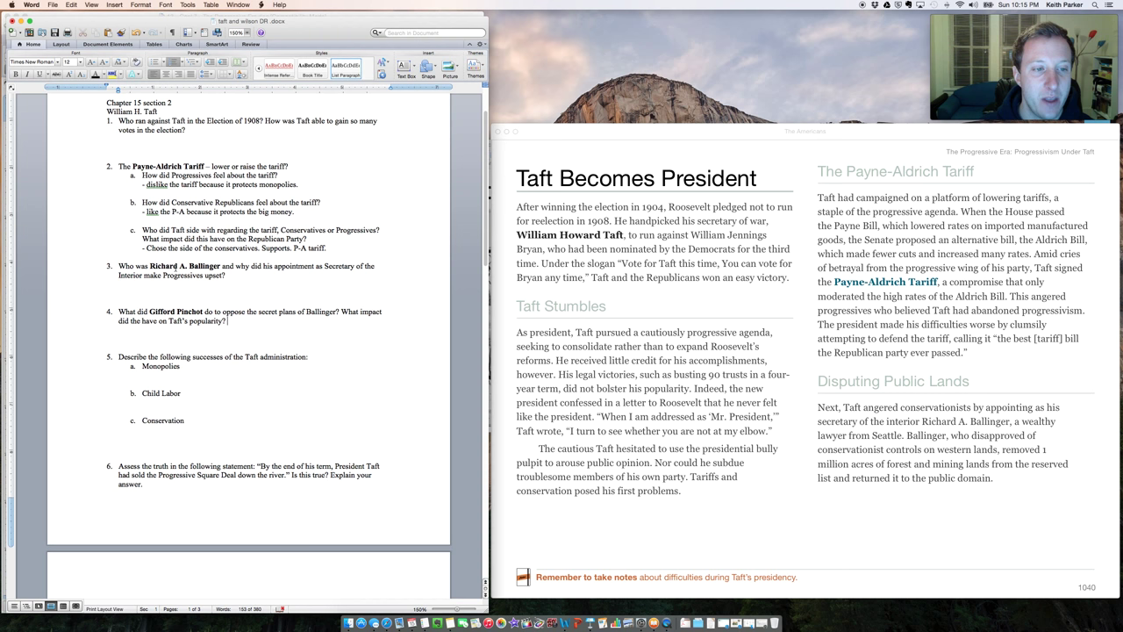
Reach the Election of 1912 section and select the textbook's opening lines on Republicans splitting over Taft
scroll(down, 3)
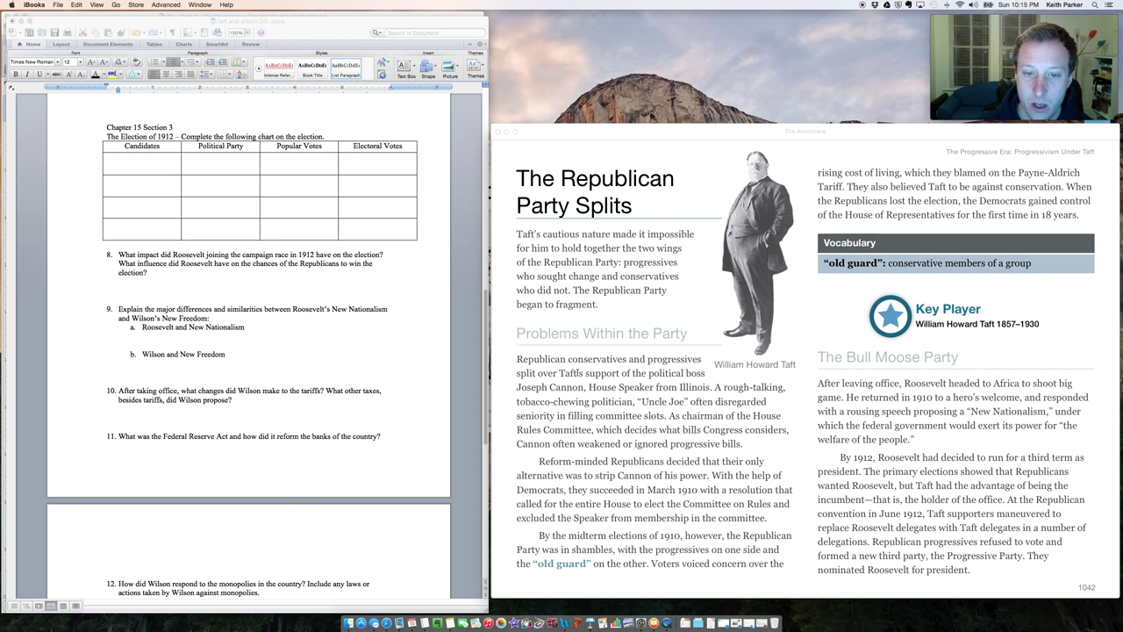
drag(516, 358, 653, 401)
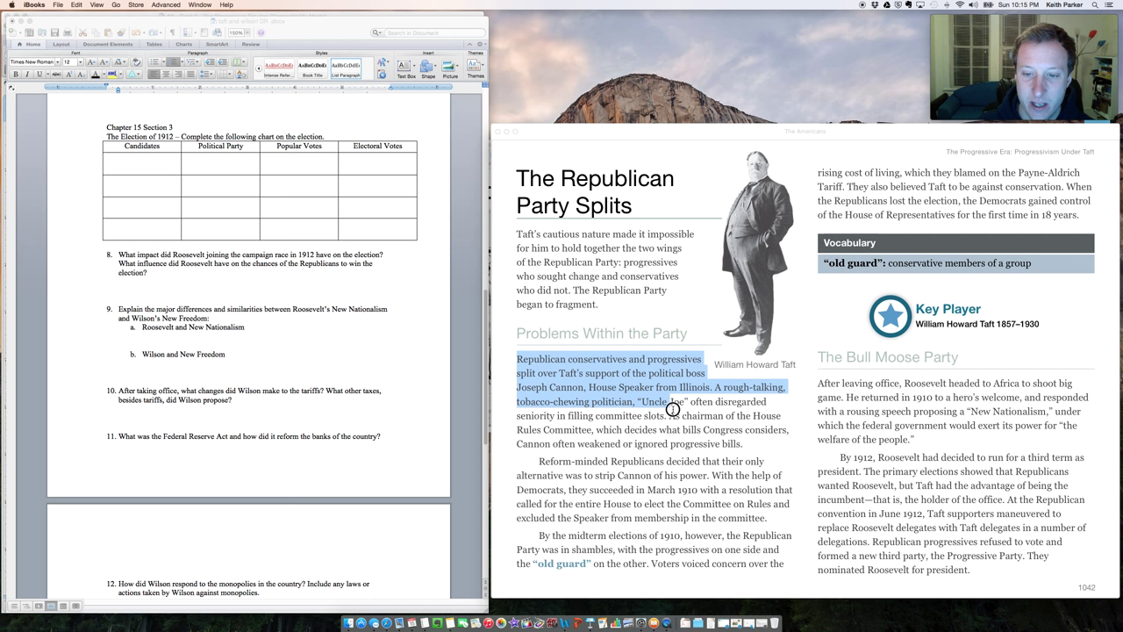
click(671, 411)
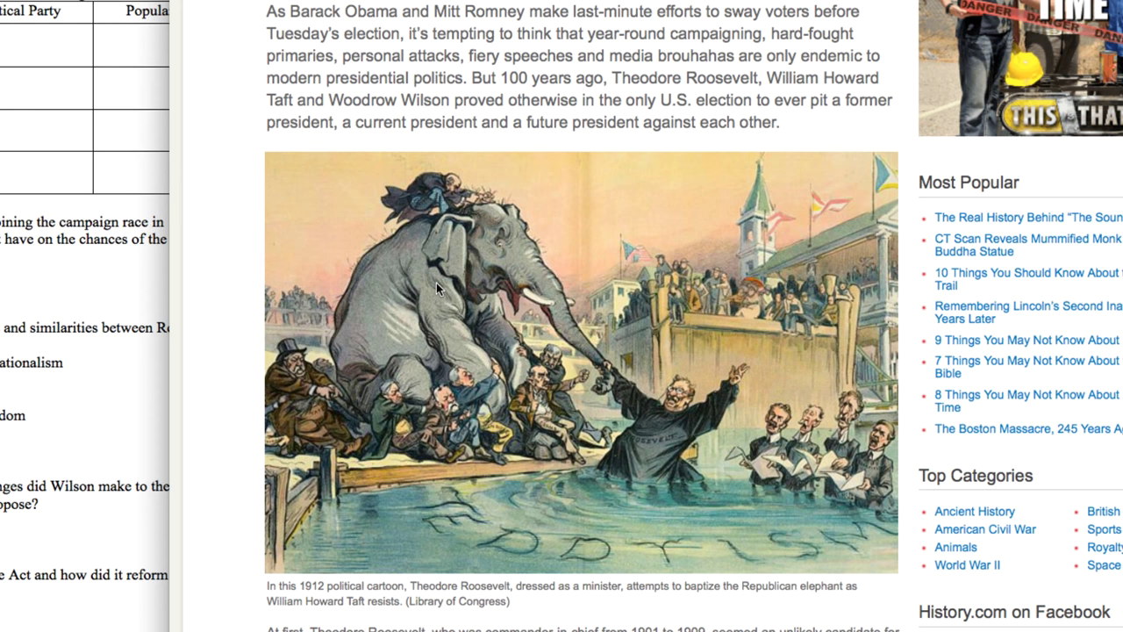
Scroll the 1912 election article down to the Roosevelt-baptizing-the-elephant cartoon
scroll(down, 3)
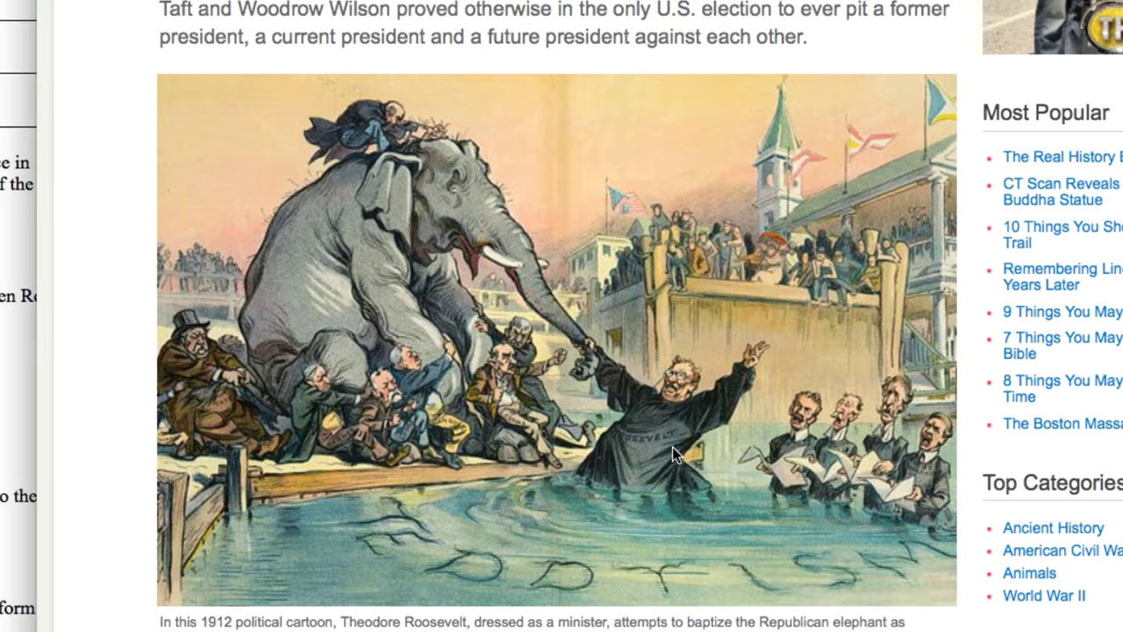
scroll(down, 3)
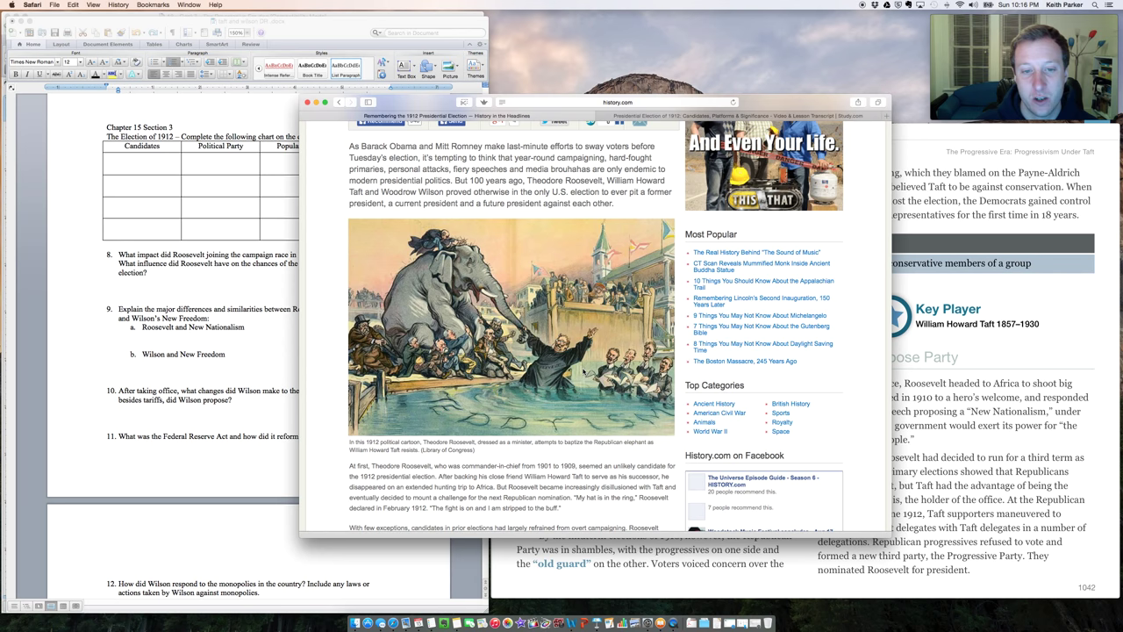
mouse_move(580, 372)
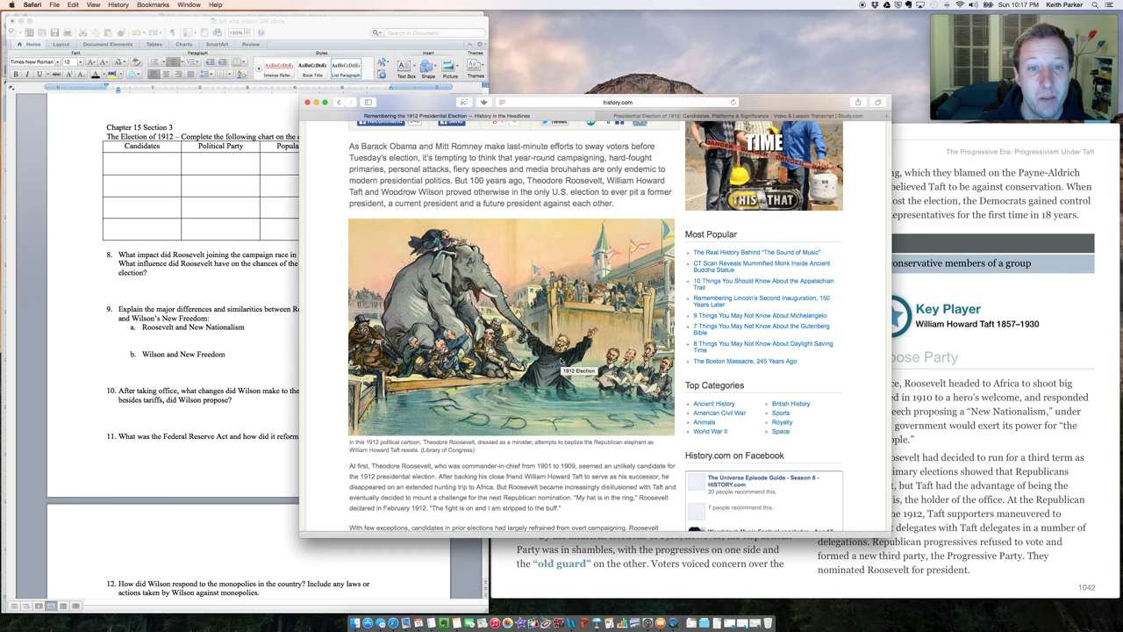
scroll(down, 3)
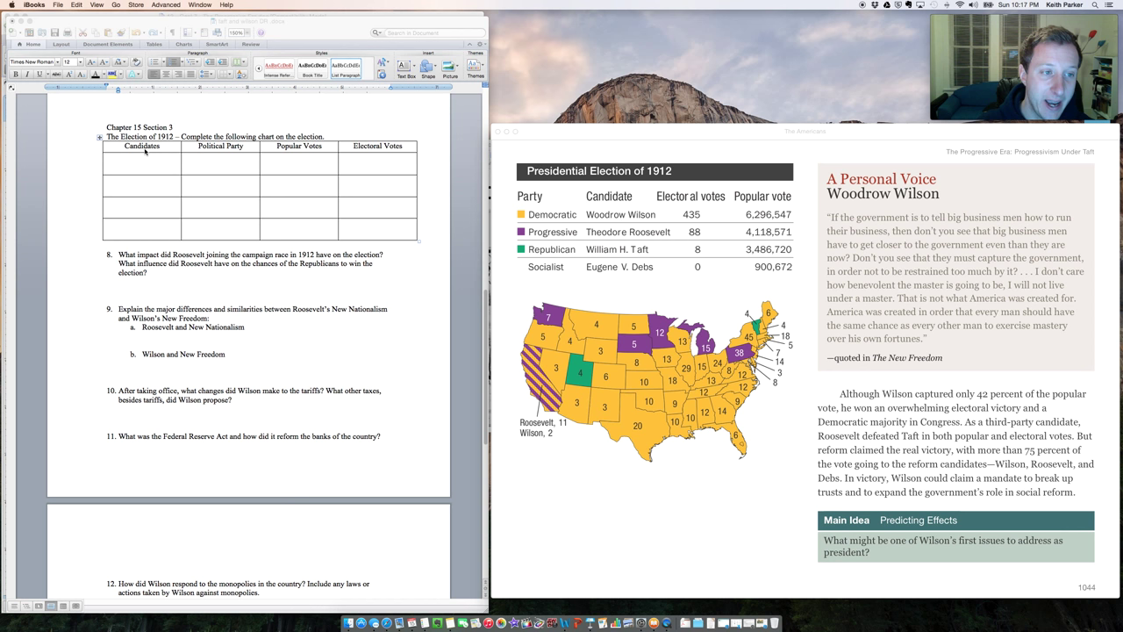
mouse_move(193, 214)
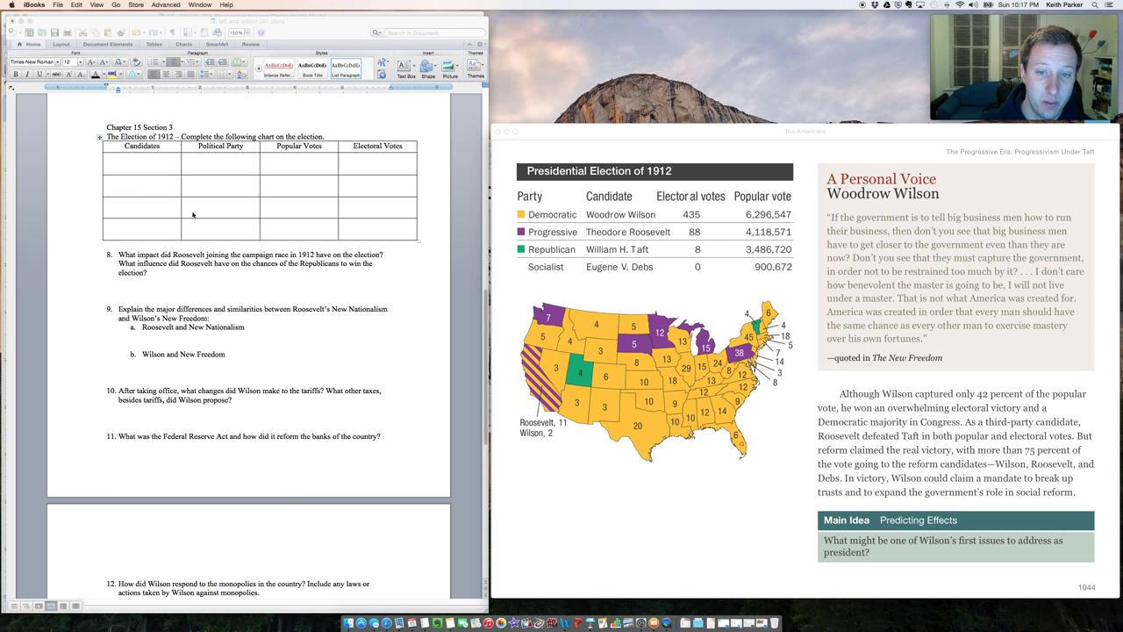
mouse_move(179, 237)
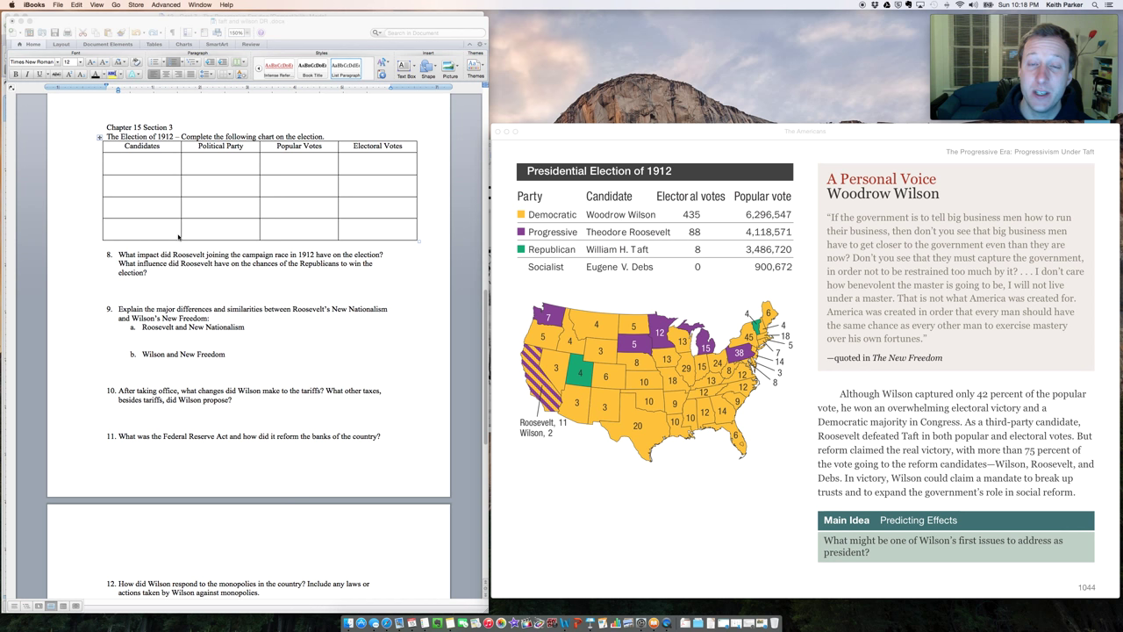
mouse_move(204, 238)
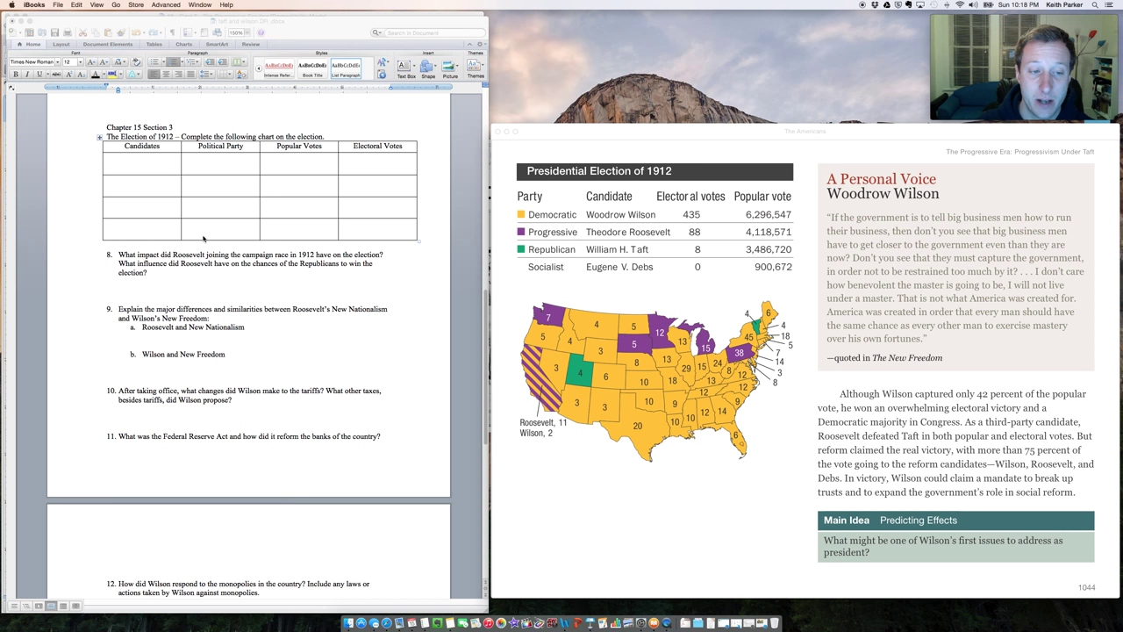
mouse_move(247, 318)
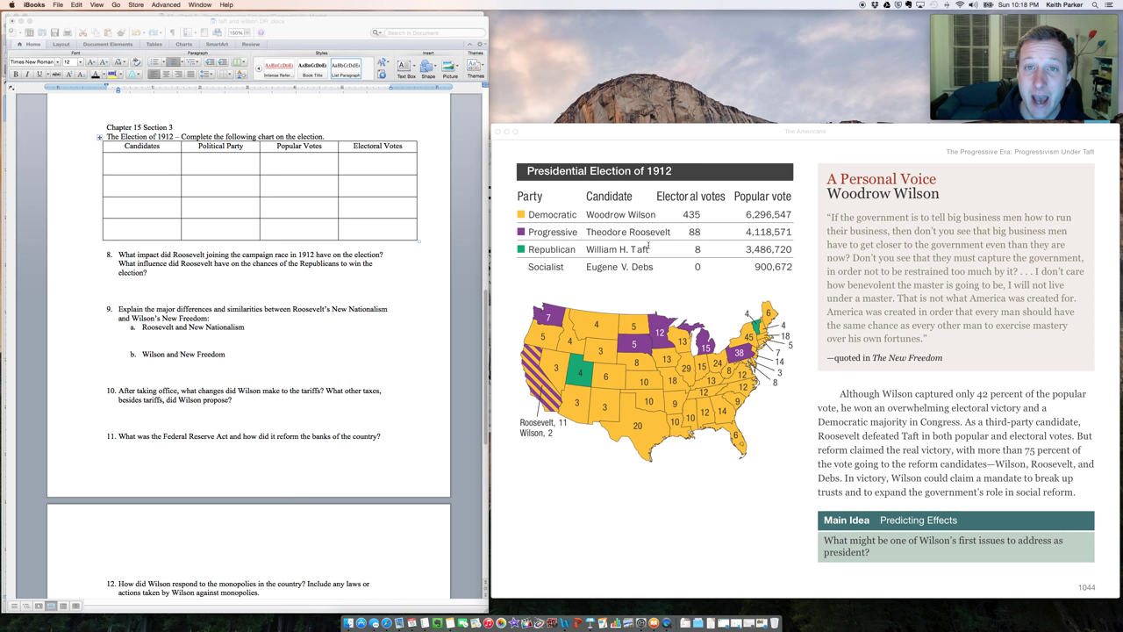
mouse_move(647, 245)
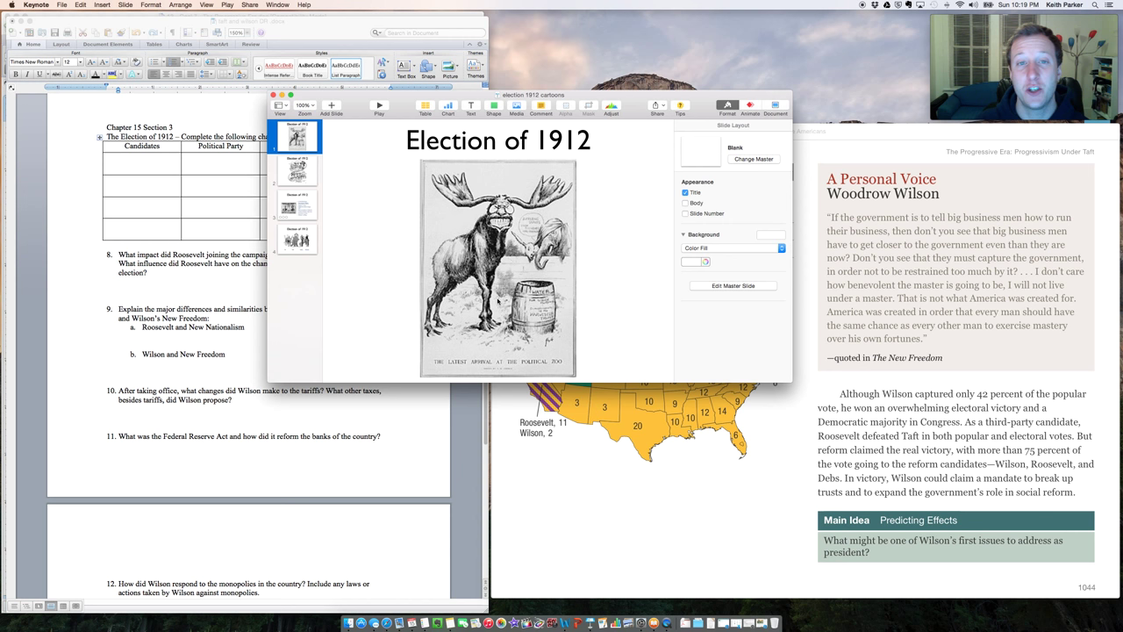
mouse_move(457, 367)
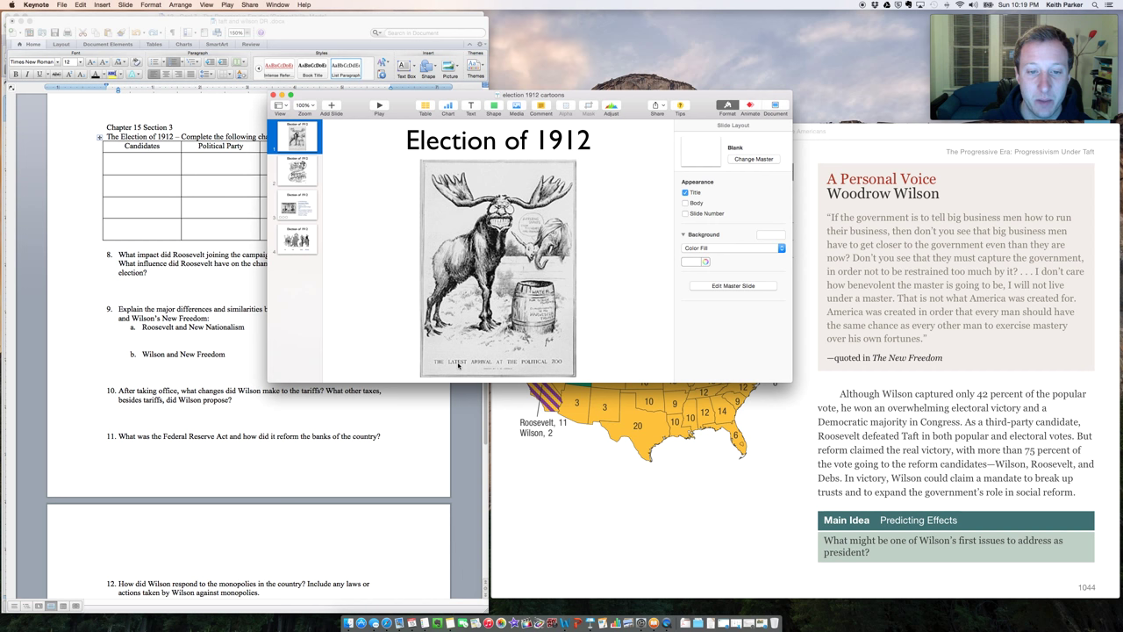
Page through the Election of 1912 slides to the cartoon of TR, Taft, Debs and Wilson
click(295, 170)
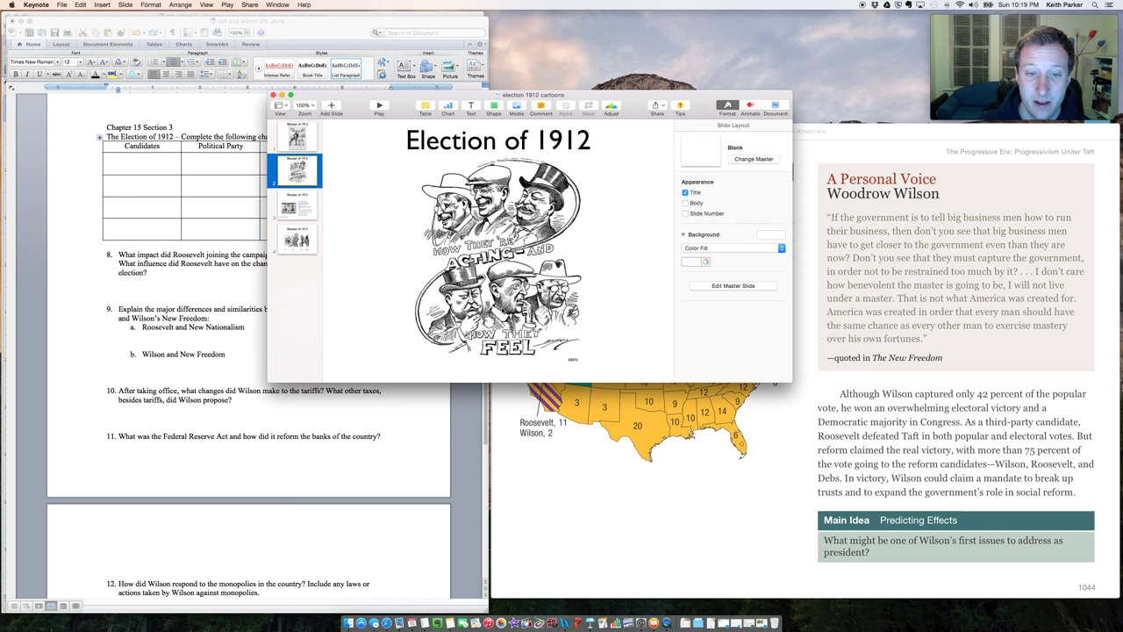
click(295, 239)
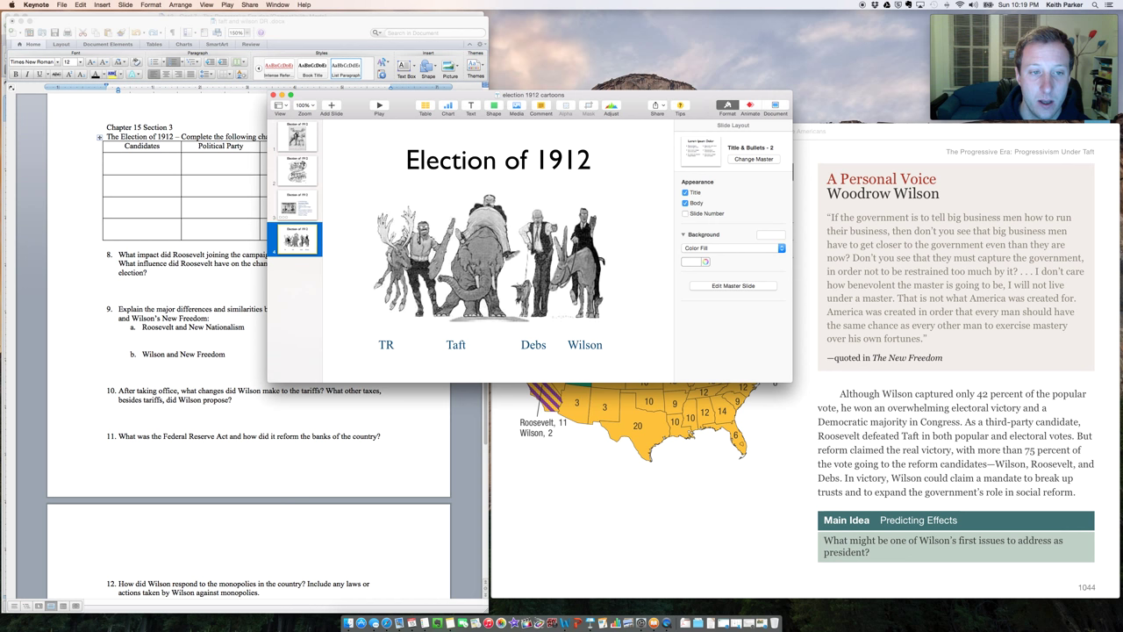
mouse_move(405, 344)
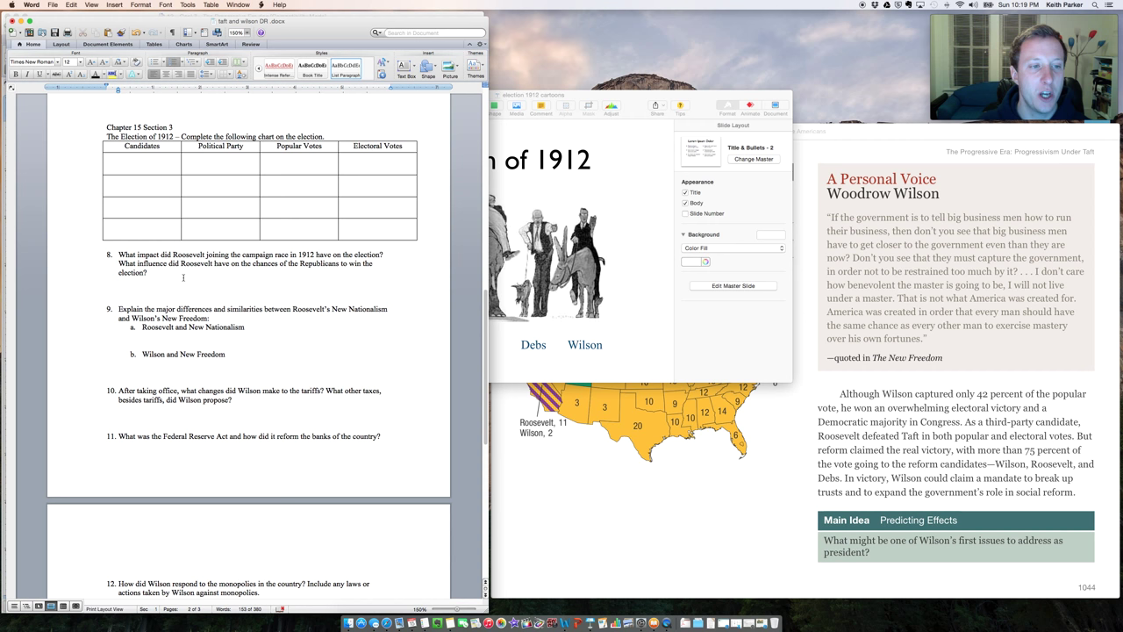
Finish question 8: "Because of this, it allowed the Democrats to win the White House."
scroll(down, 3)
text(- Roosevelt split the Republican vote in half. Beuca)
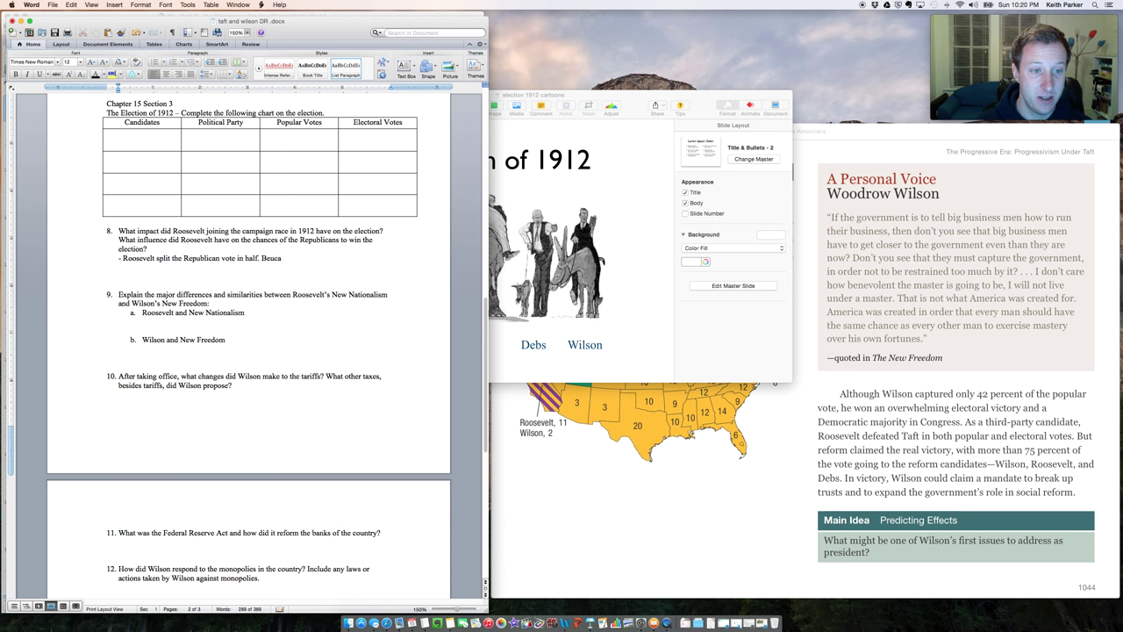
text(Because of this, it)
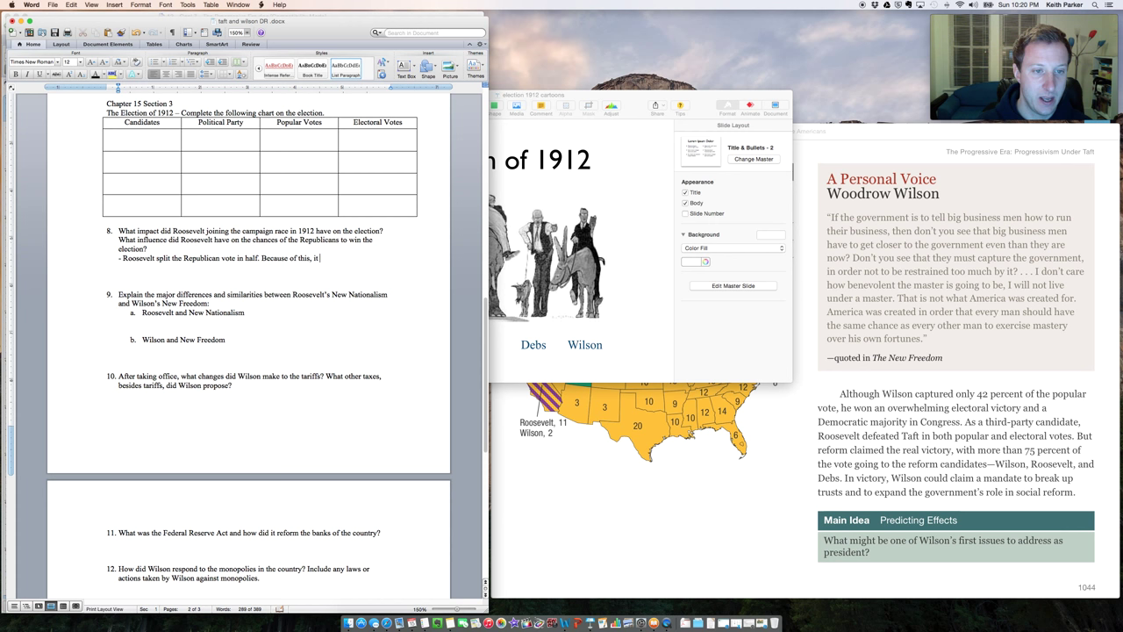
text(allowed the Democrats to win the)
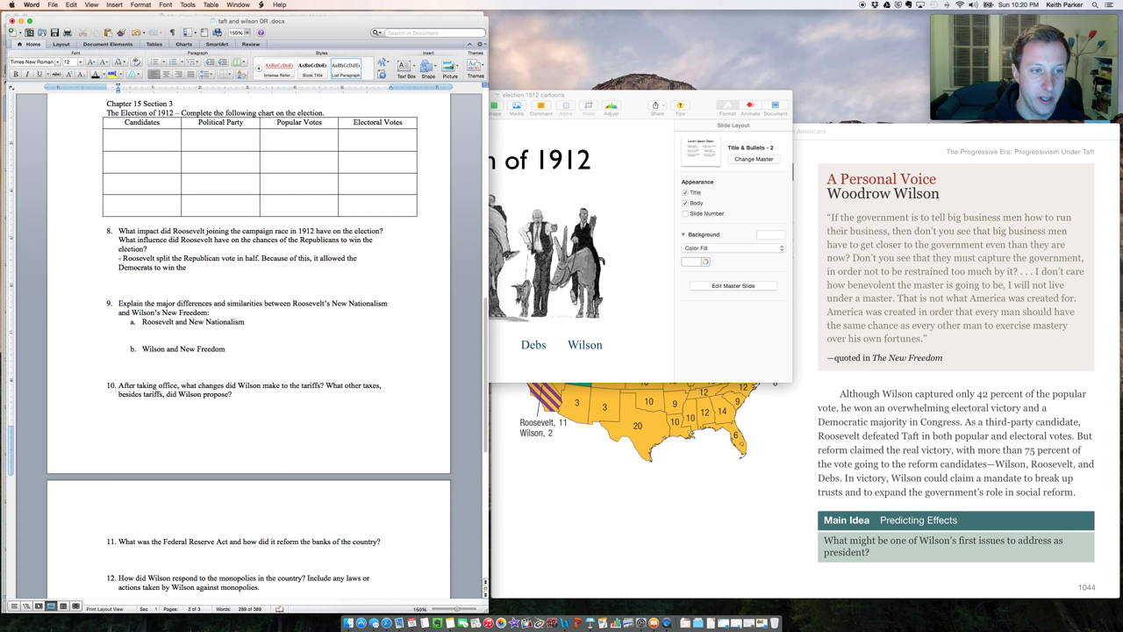
text(White House.)
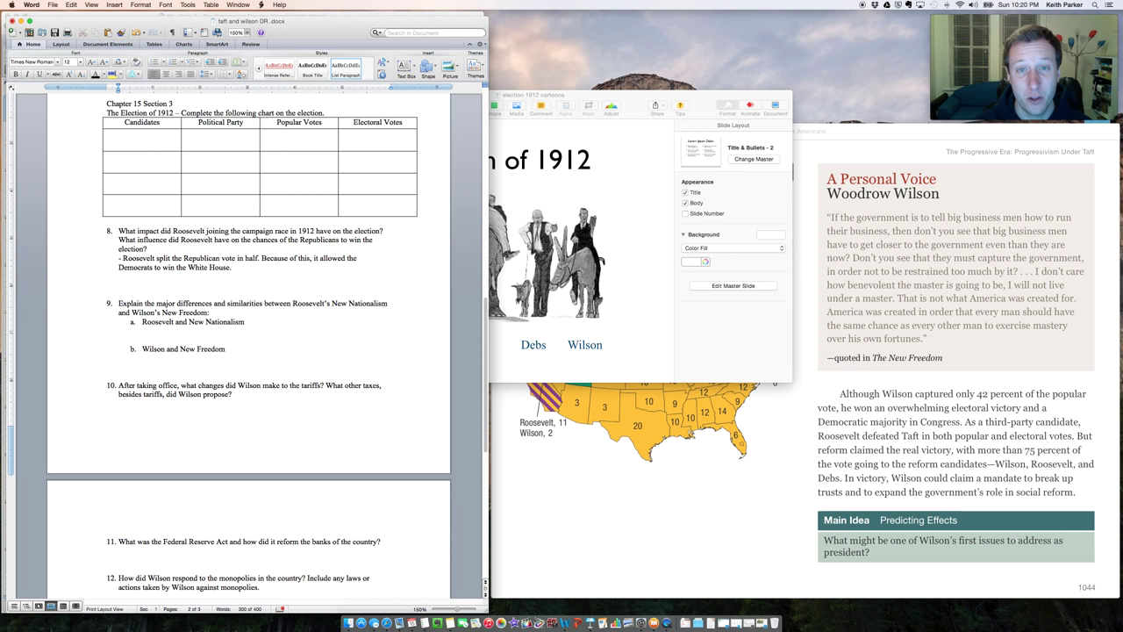
mouse_move(323, 313)
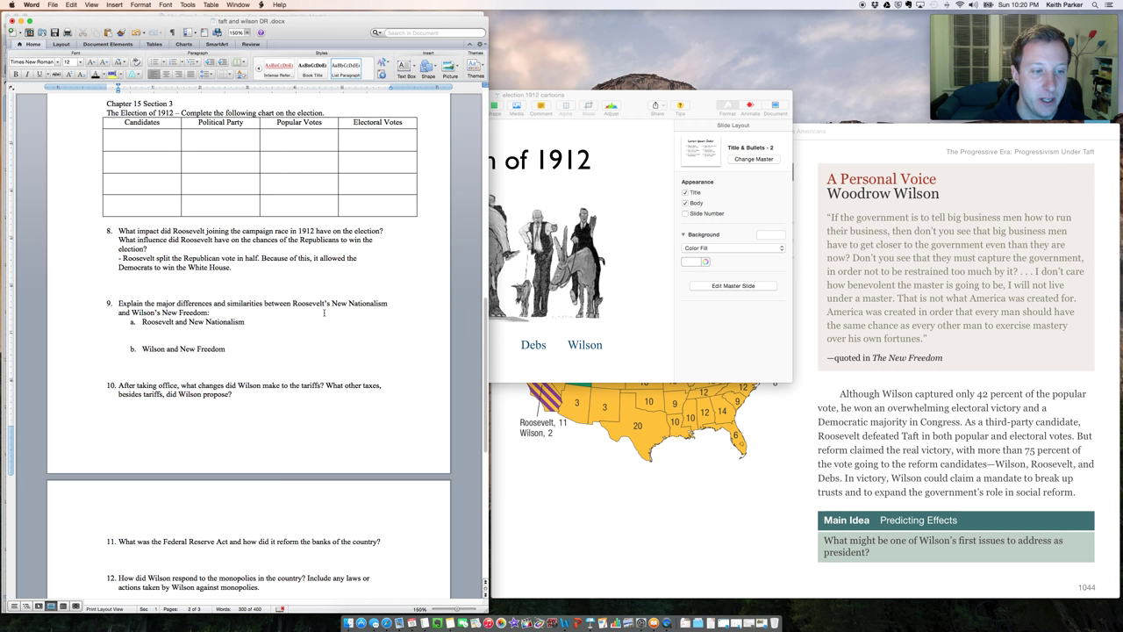
Begin a dash bullet under question 10 naming the Underwood tariff as a lower tariff
scroll(down, 3)
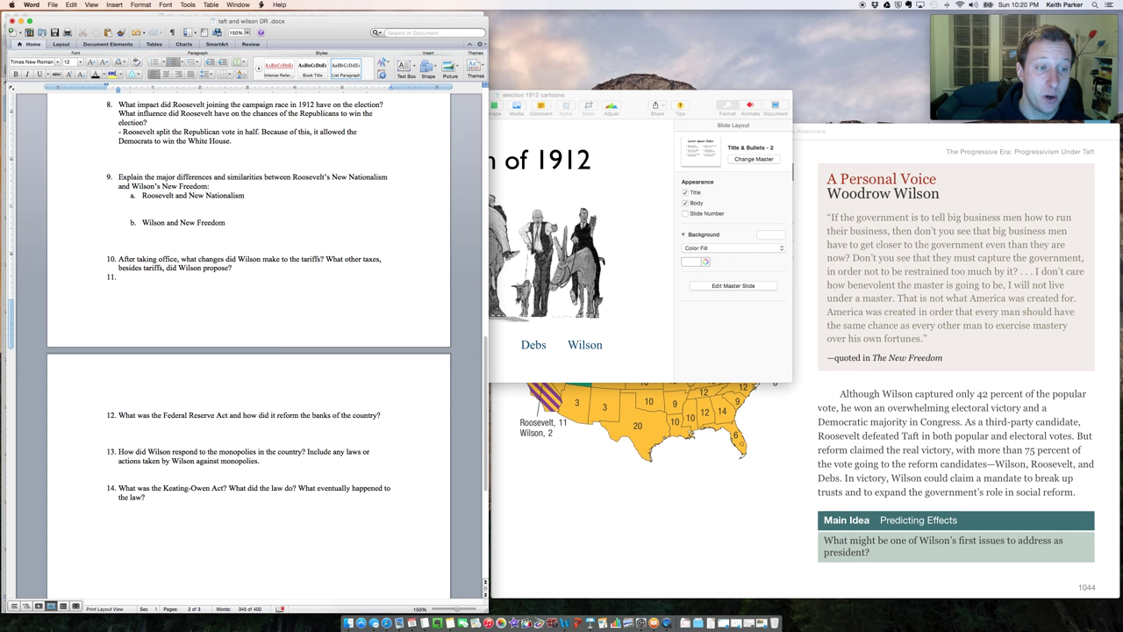
text(- Underwood tariff – lowest tariff ever.)
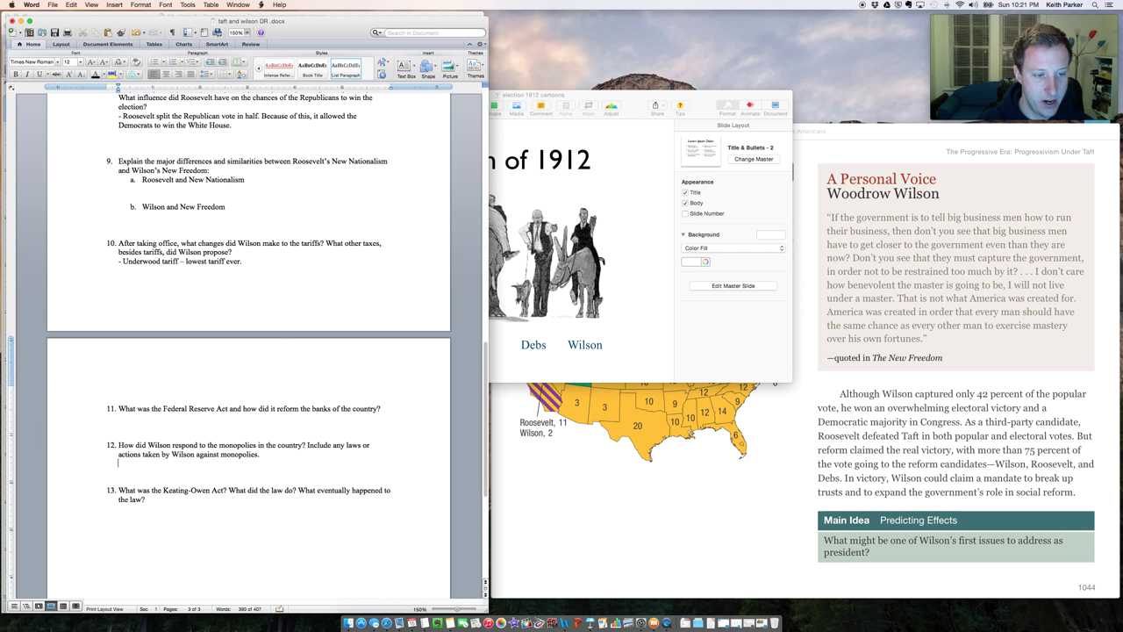
Type "- Clayton Anti-Trust Law - stronger than Sherman Anti-Trust Law." under question 12
text(-)
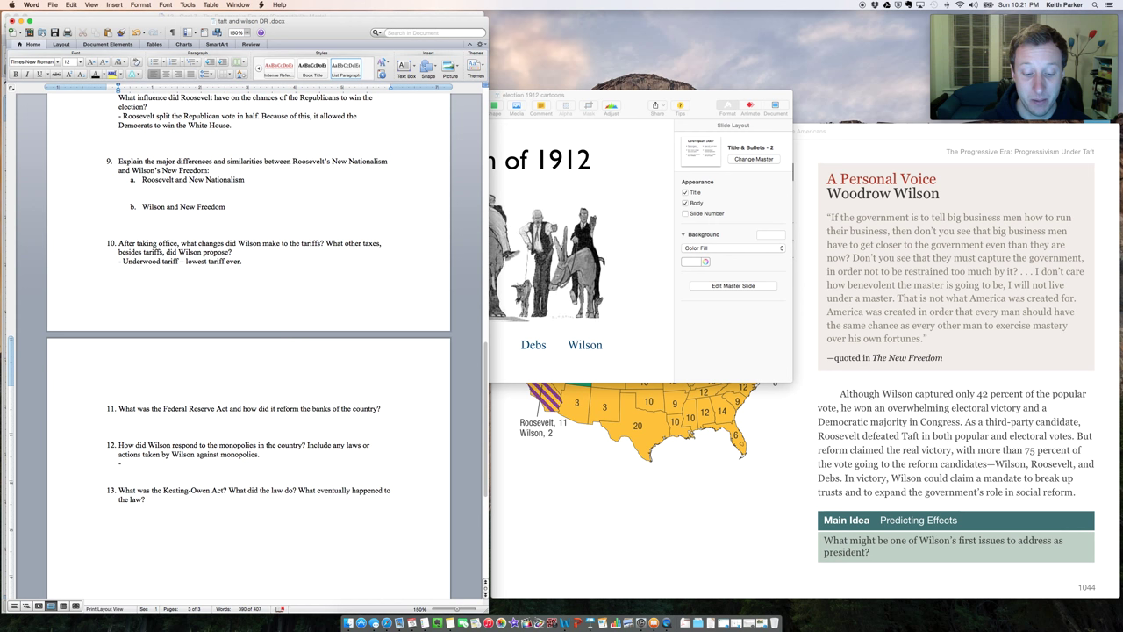
text(Clayton Anti-Trust Law -)
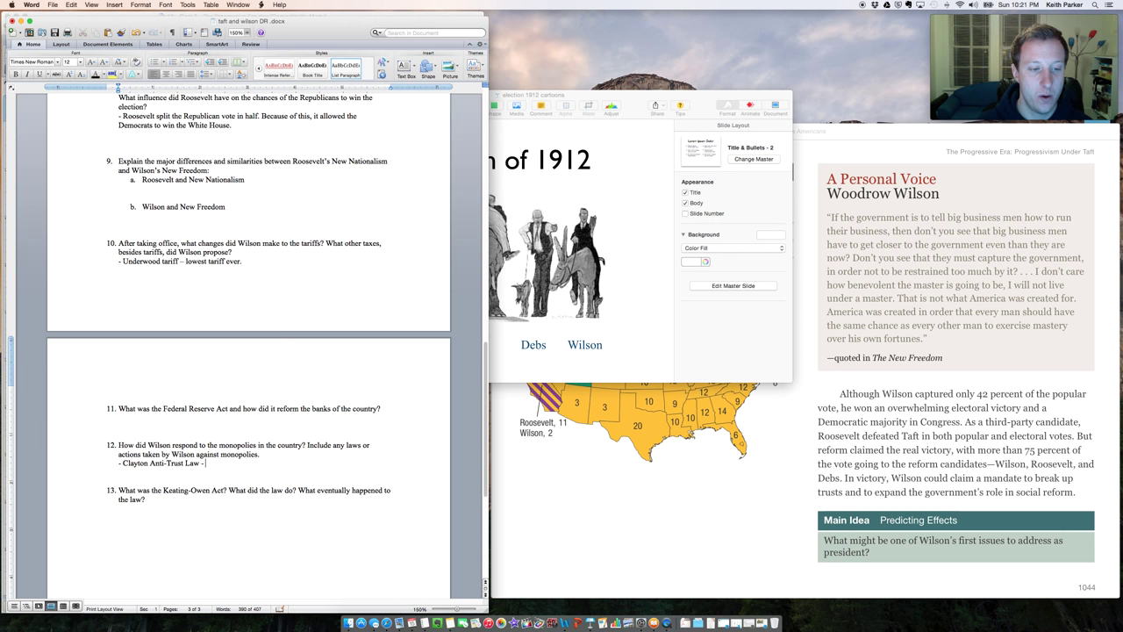
text(stronger than Sherman Anti)
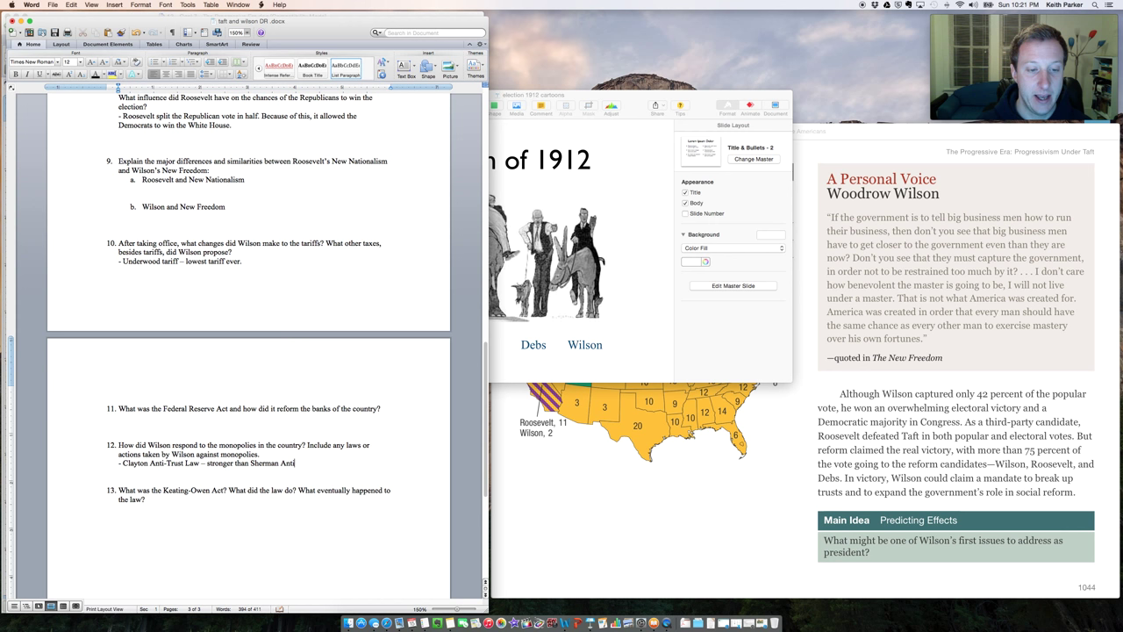
text(-Trust Law.)
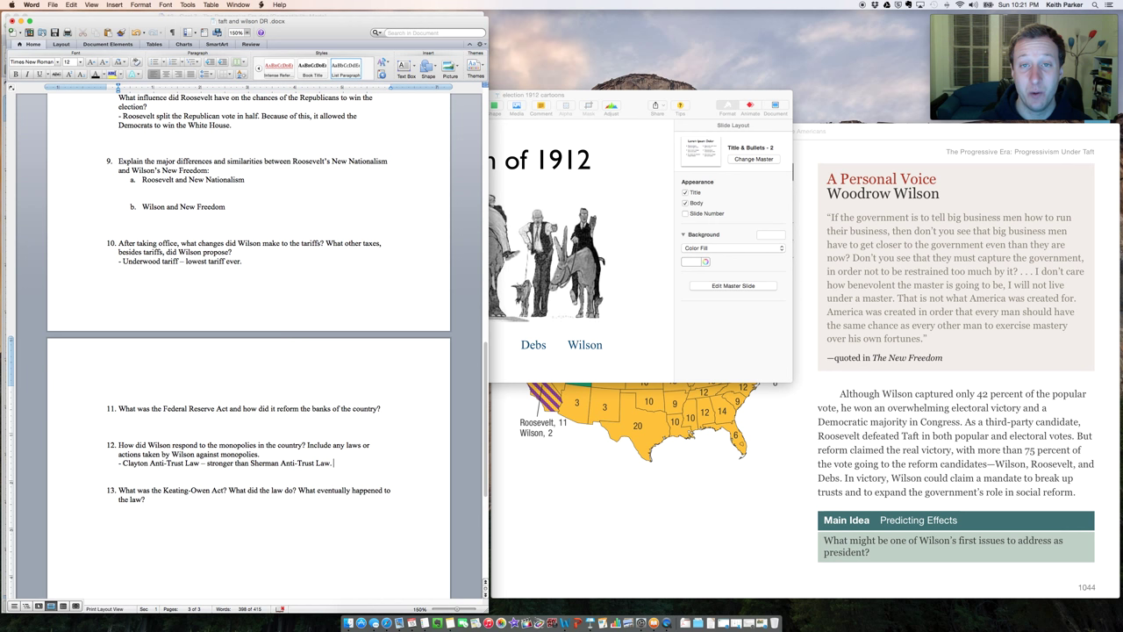
mouse_move(327, 438)
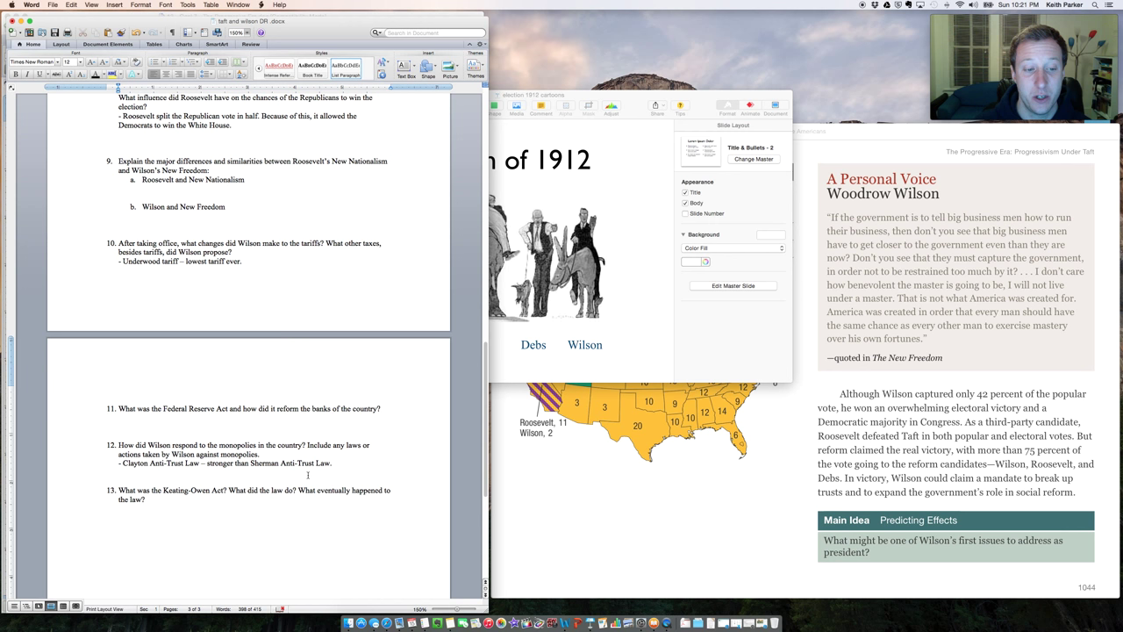
click(334, 463)
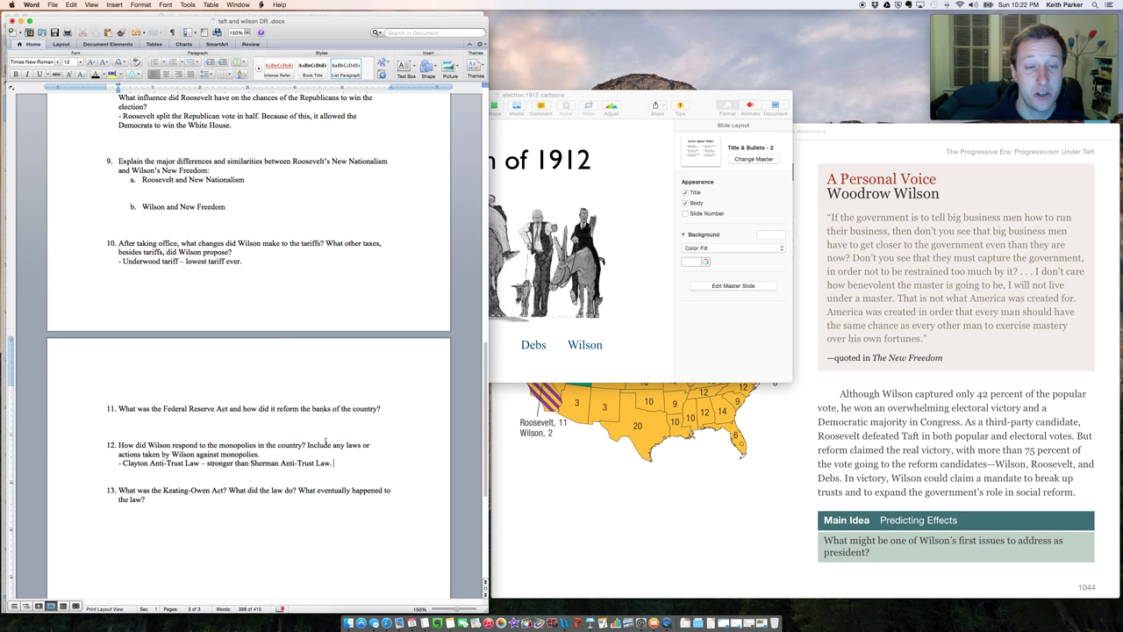